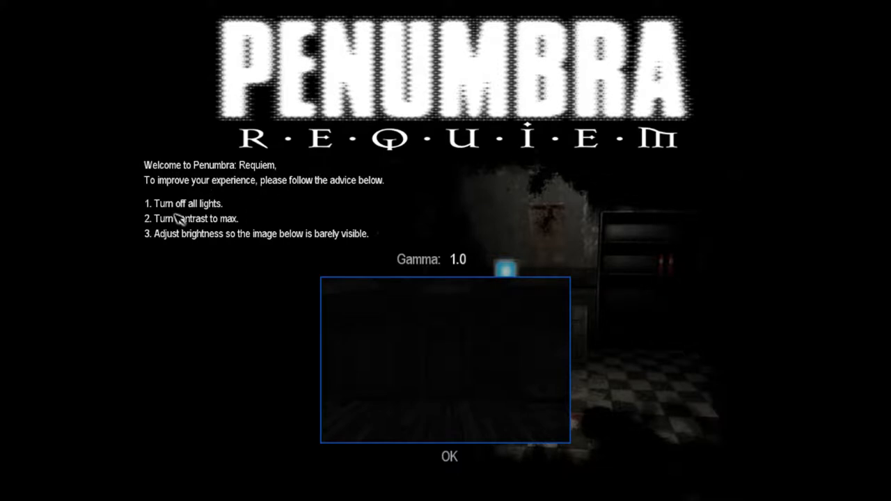
mouse_move(234, 211)
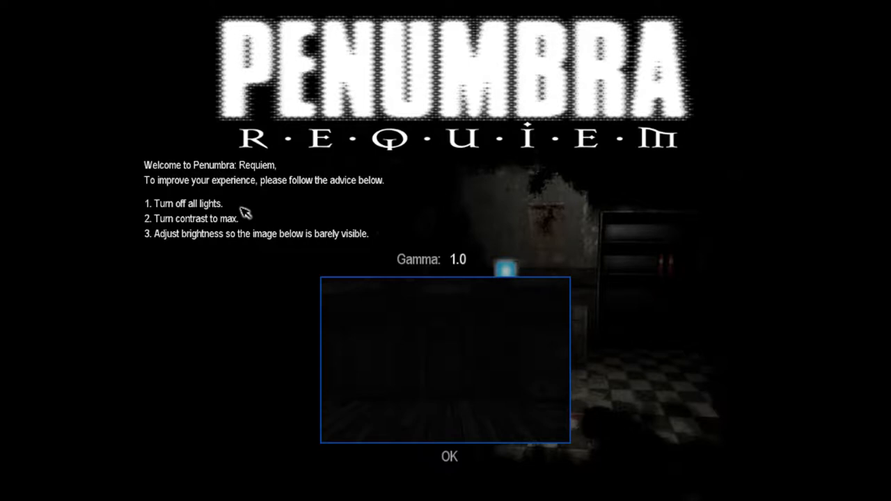
mouse_move(256, 245)
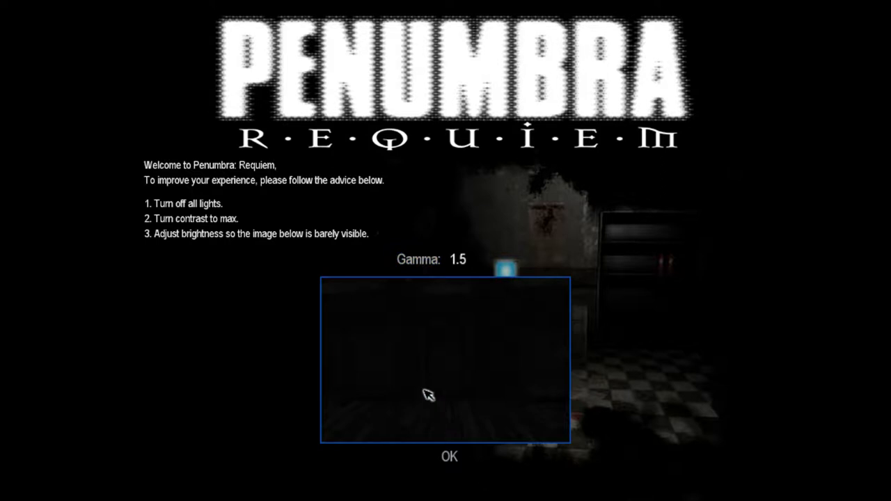
Accept the gamma calibration and start a new game from the main menu
click(448, 457)
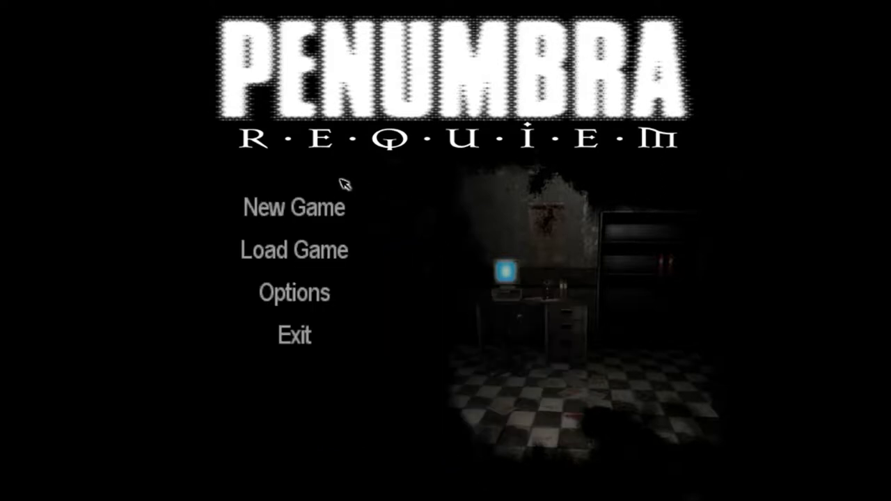
mouse_move(689, 220)
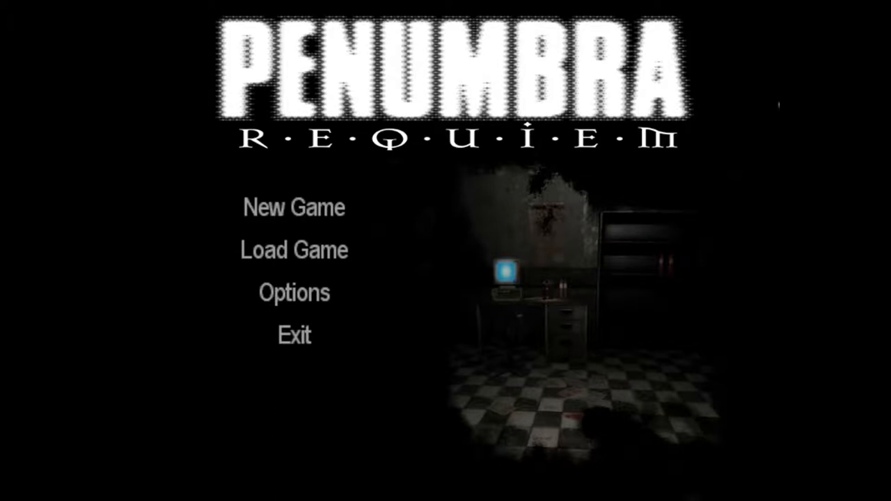
mouse_move(493, 165)
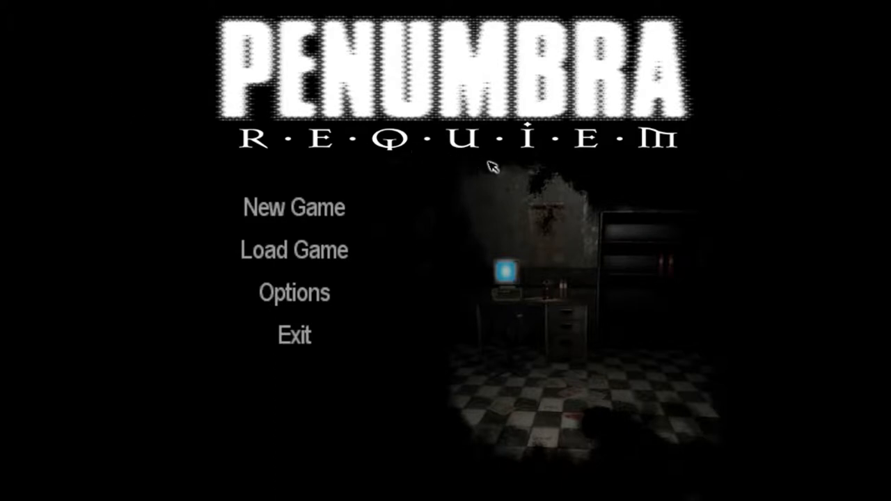
mouse_move(602, 180)
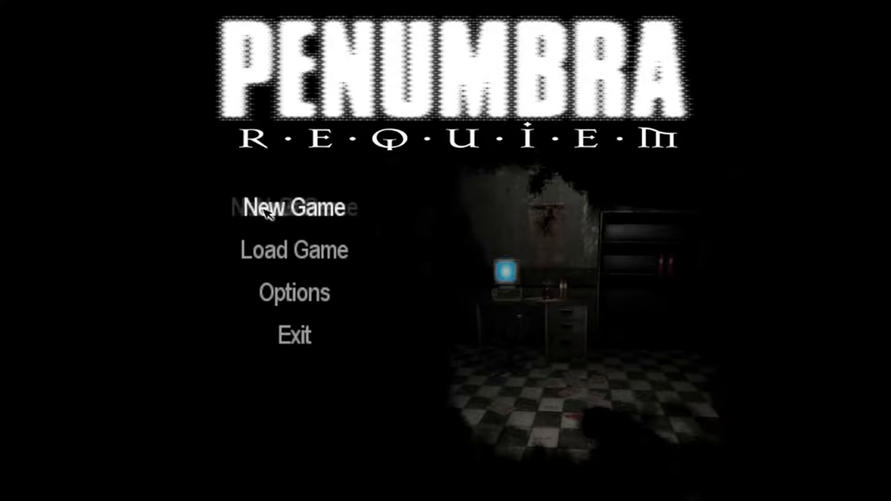
click(292, 206)
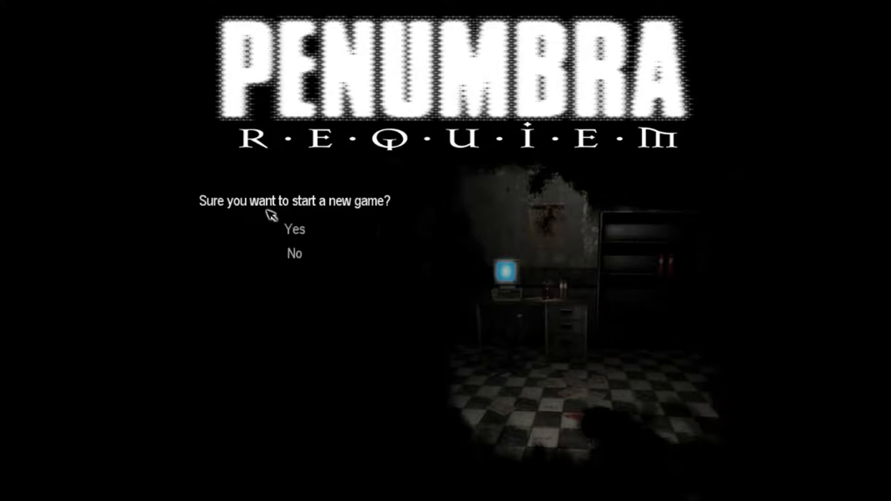
Confirm Yes to begin the new game and let the level load
click(294, 229)
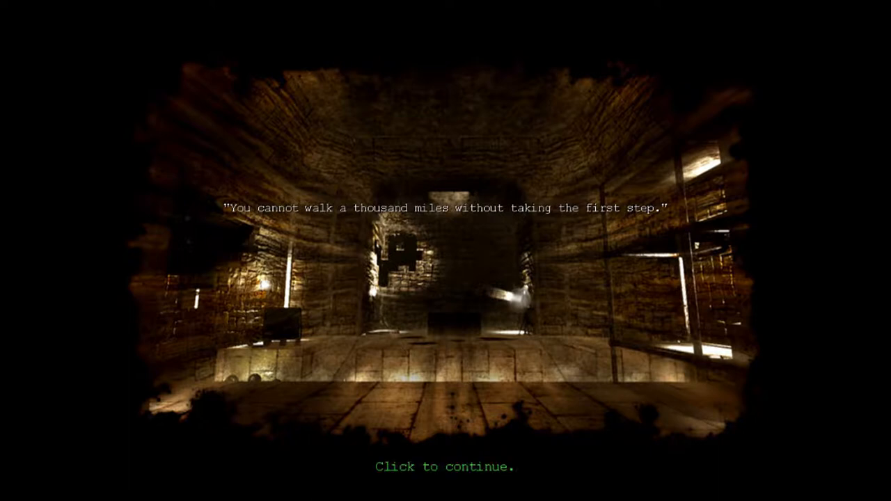
click(445, 467)
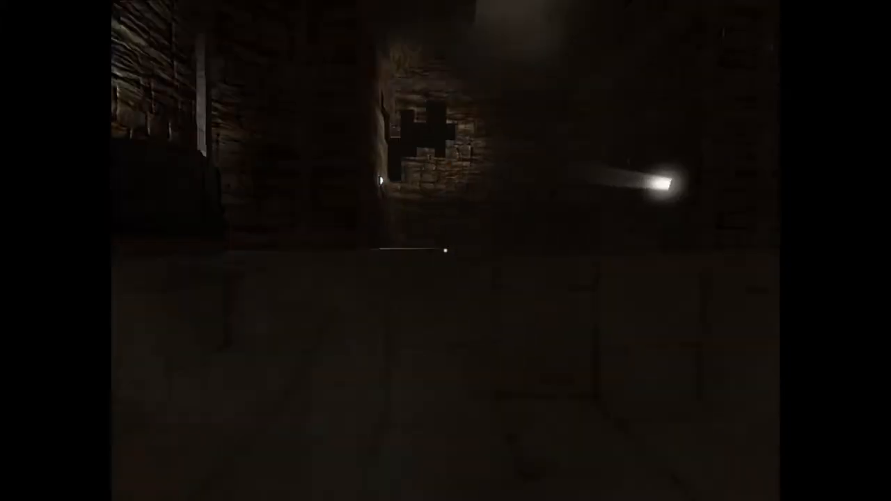
mouse_move(445, 251)
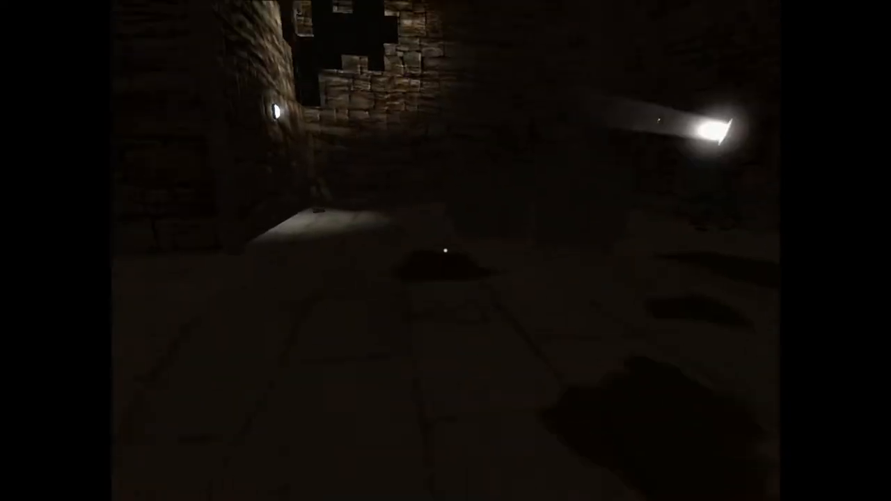
mouse_move(445, 251)
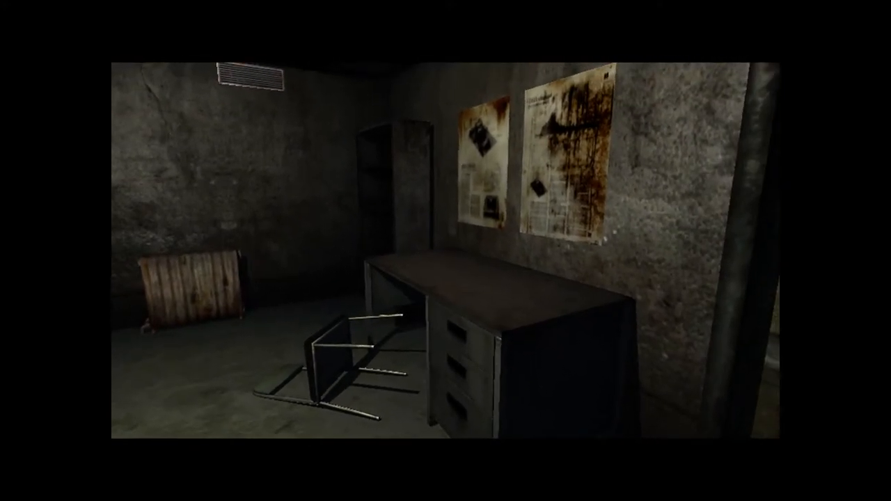
mouse_move(445, 251)
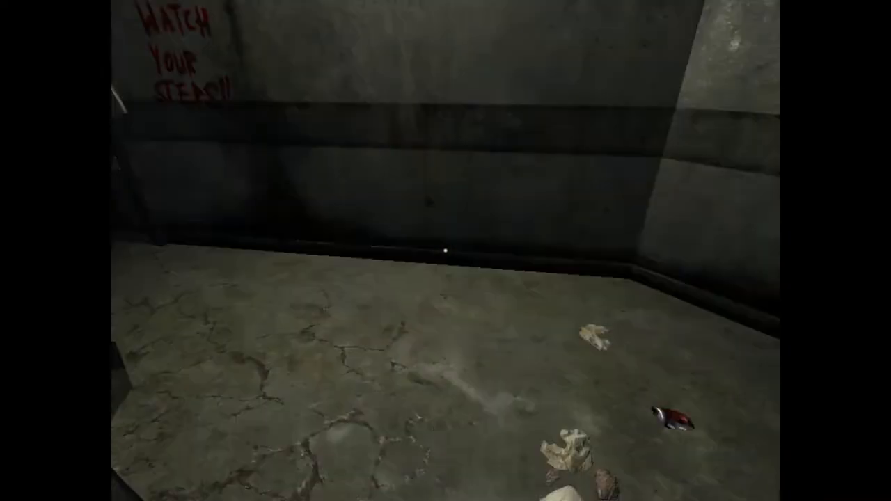
mouse_move(445, 250)
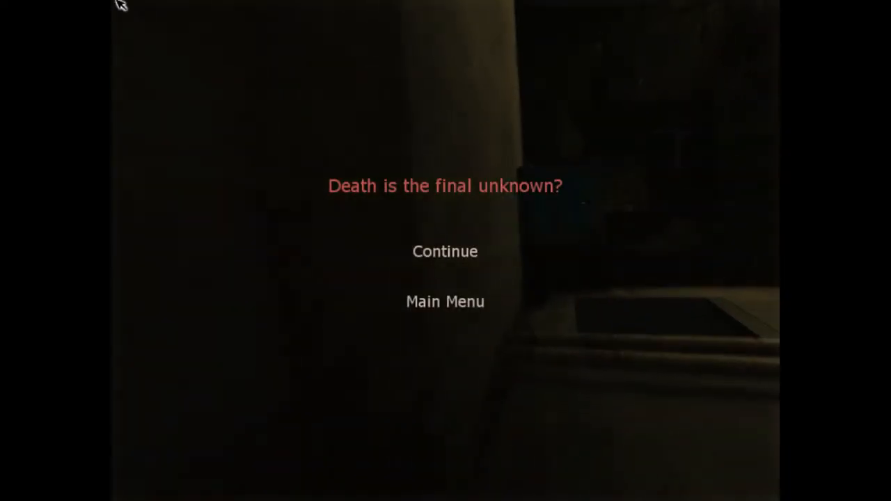
Continue from the death screen to reload the last checkpoint in the bench-filled hall
click(445, 251)
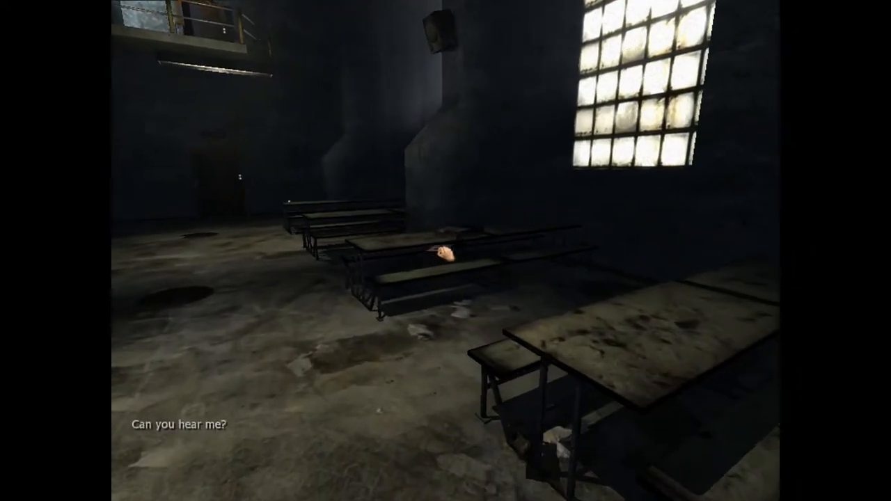
mouse_move(445, 250)
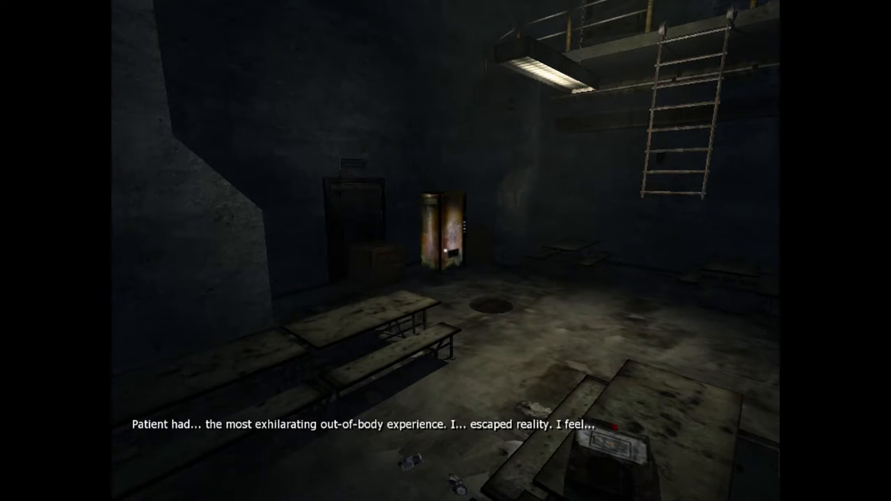
mouse_move(445, 251)
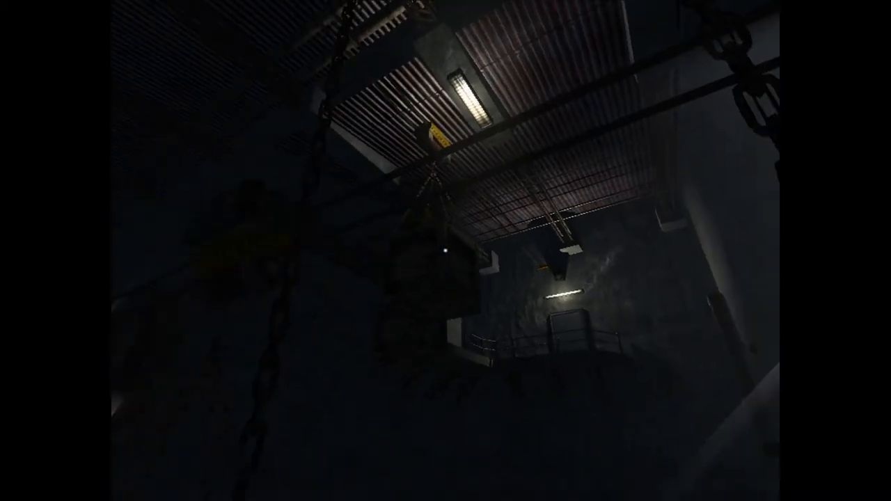
mouse_move(445, 250)
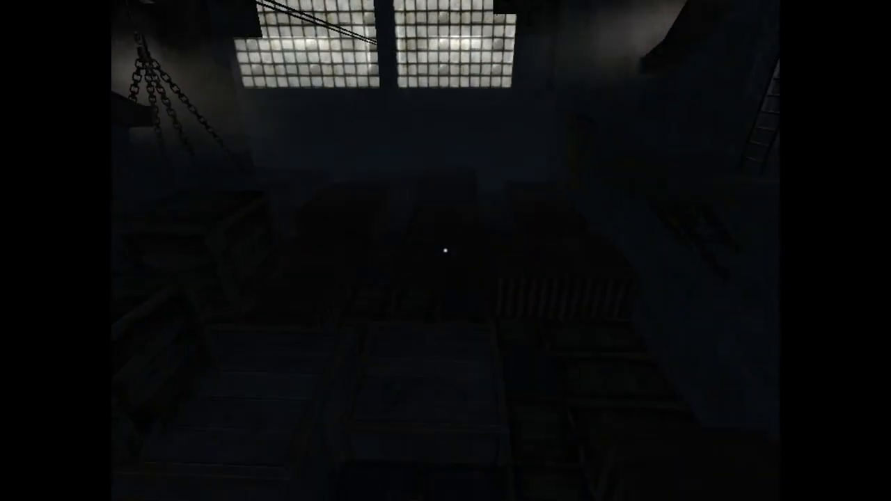
mouse_move(445, 250)
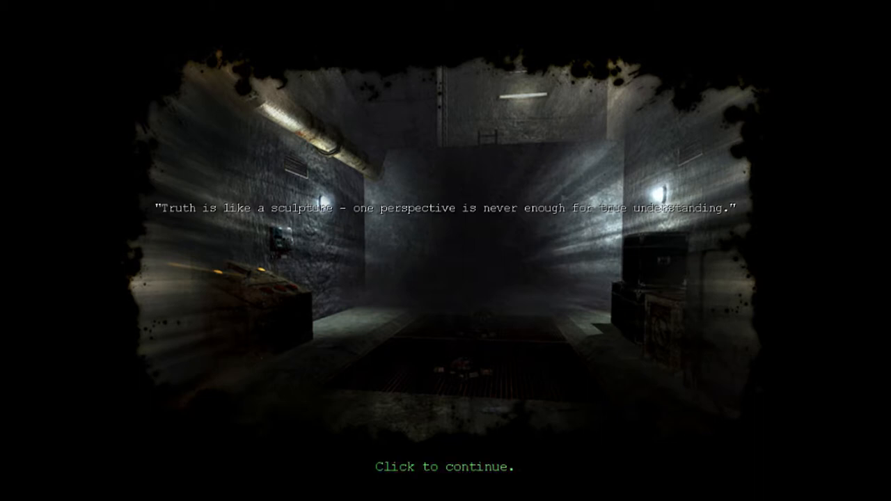
Dismiss the truth-quote loading screen and enter the level beside the glowing device
click(445, 466)
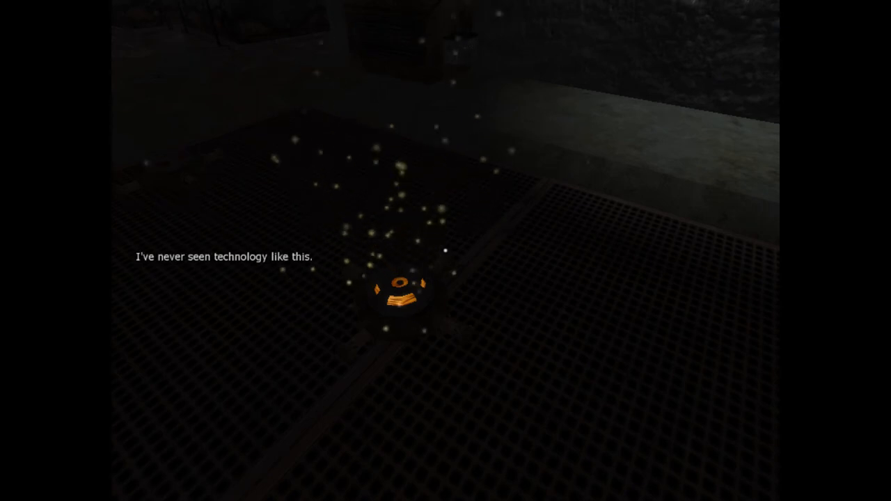
mouse_move(445, 251)
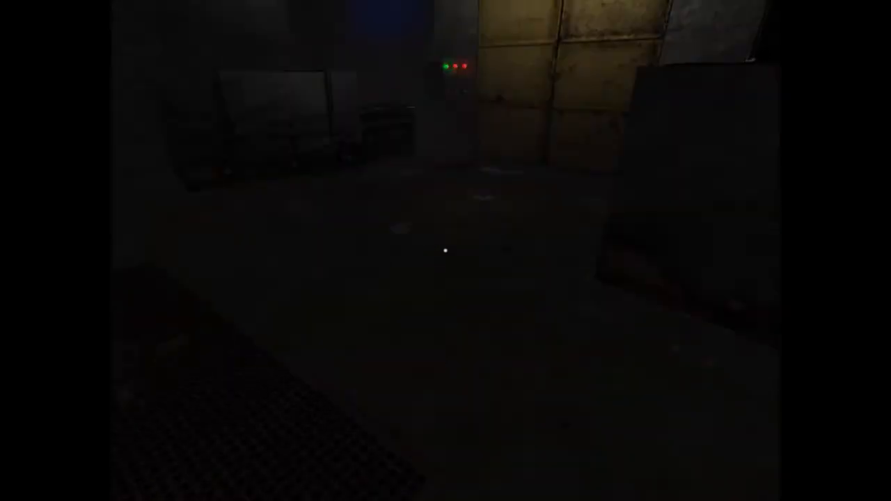